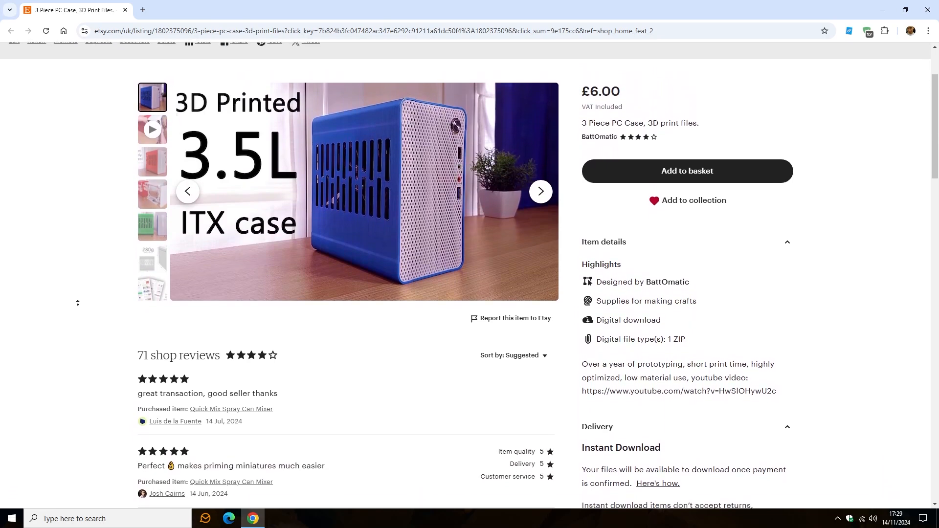
Step: Separate the tray mesh into three parts and choose which parts the solid process covers
left_click(271, 518)
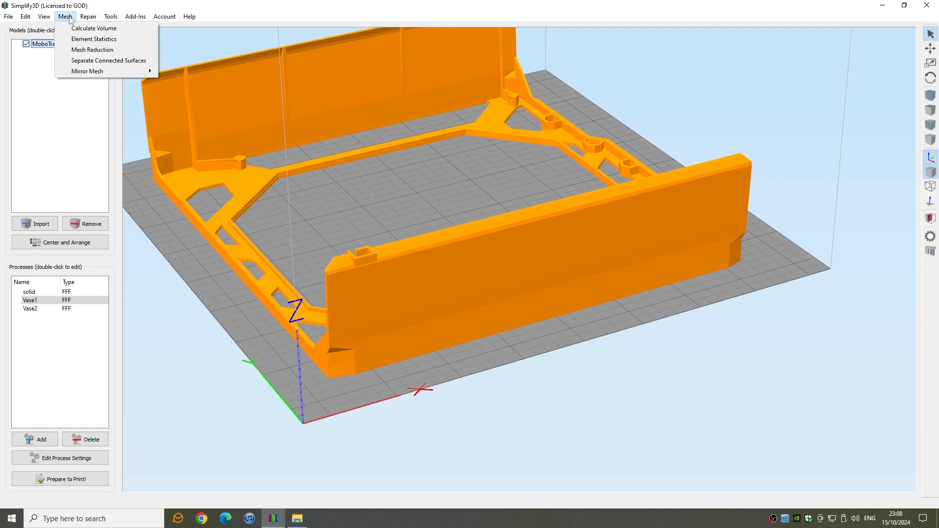
left_click(108, 61)
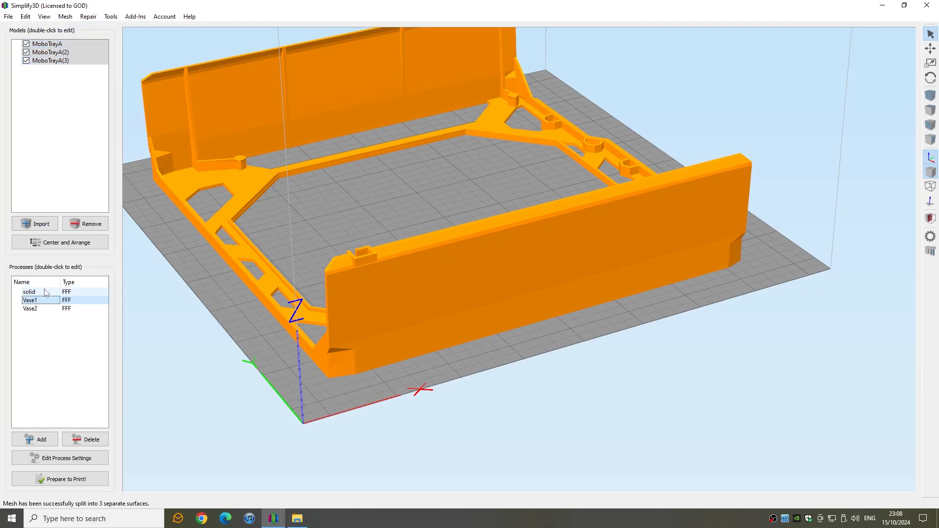
double_click(29, 291)
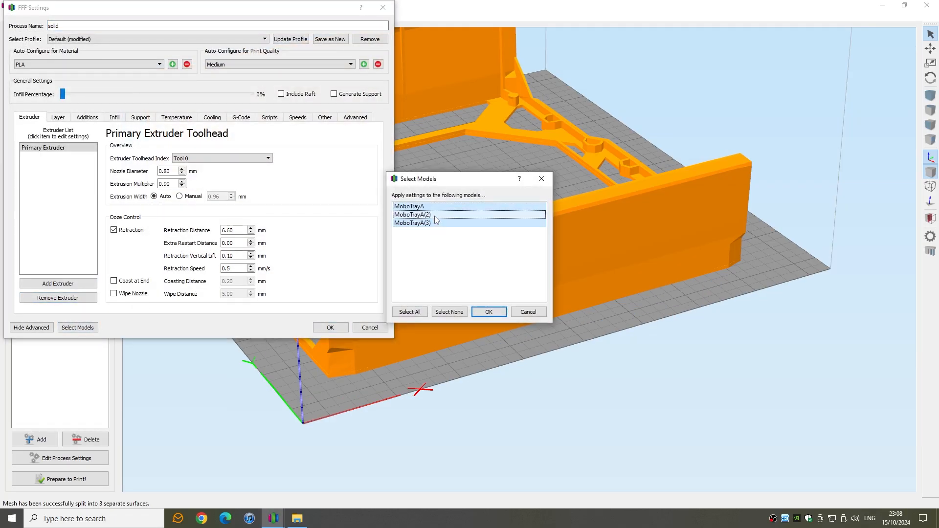
left_click(489, 312)
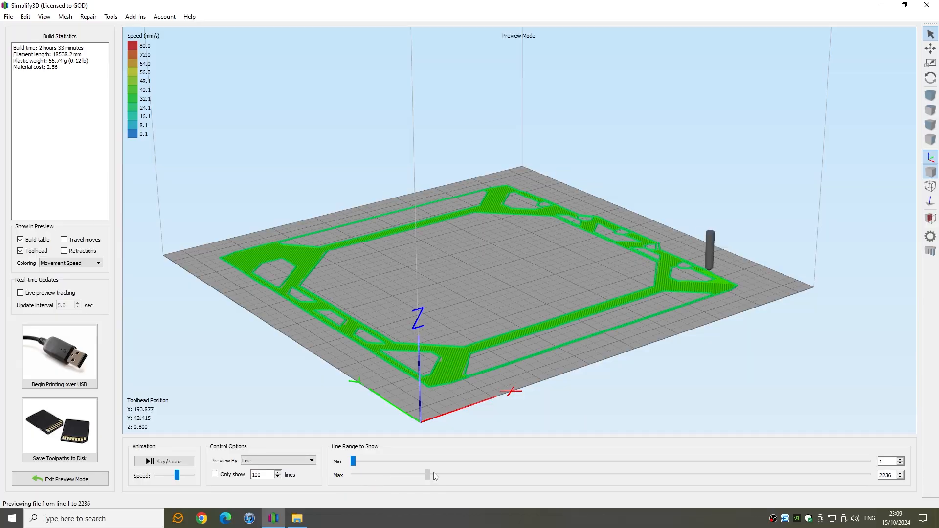
Step: Slice the tray and reveal its full toolpaths, a 2 h 33 min, 55.7 g build
left_click_drag(428, 475, 593, 475)
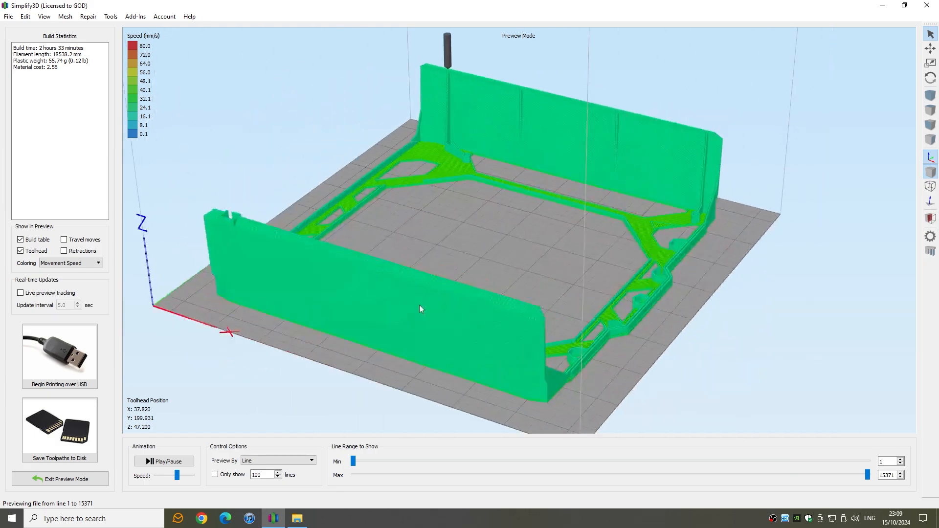
left_click(60, 479)
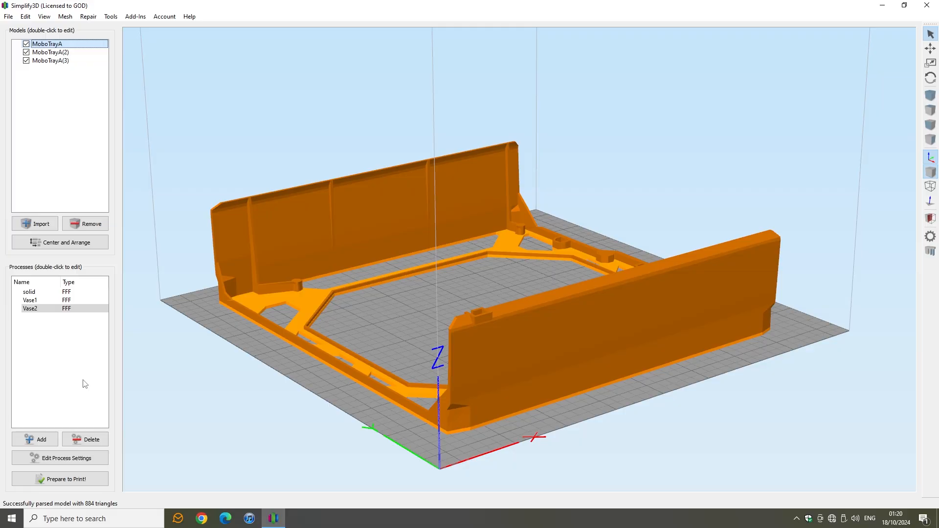
Step: Slice case2 with its vented walls, previewing a 5 h 24 min, 207.8 g build
left_click(47, 60)
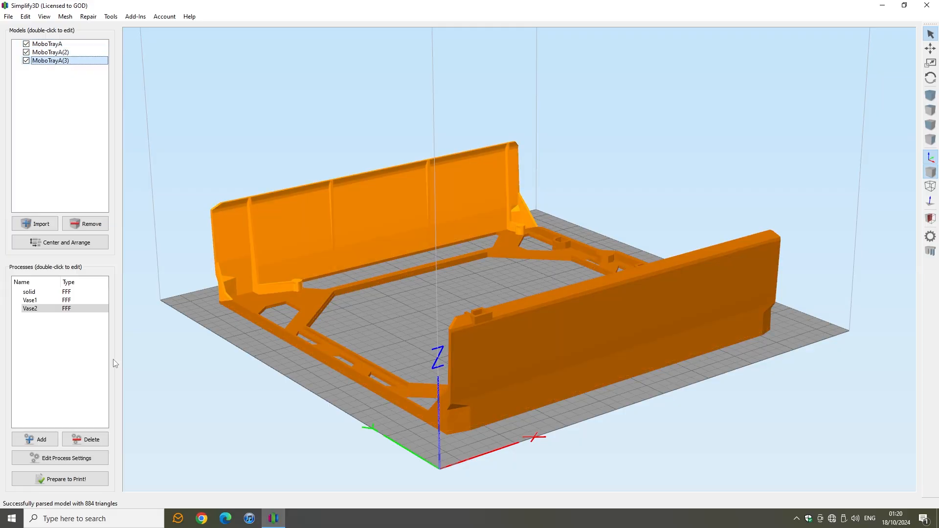
left_click(59, 479)
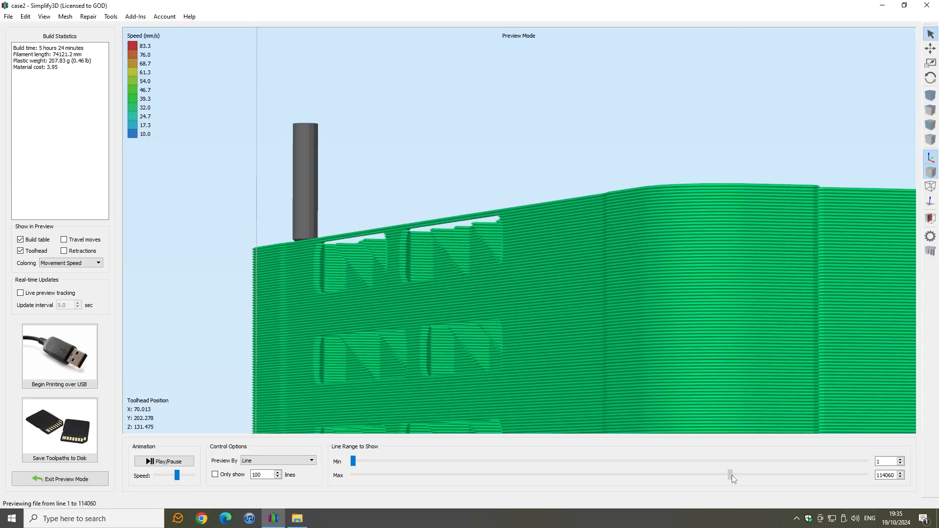
Step: Step the Max line slider further to show more layers of the wall toolpaths
left_click_drag(731, 475, 764, 476)
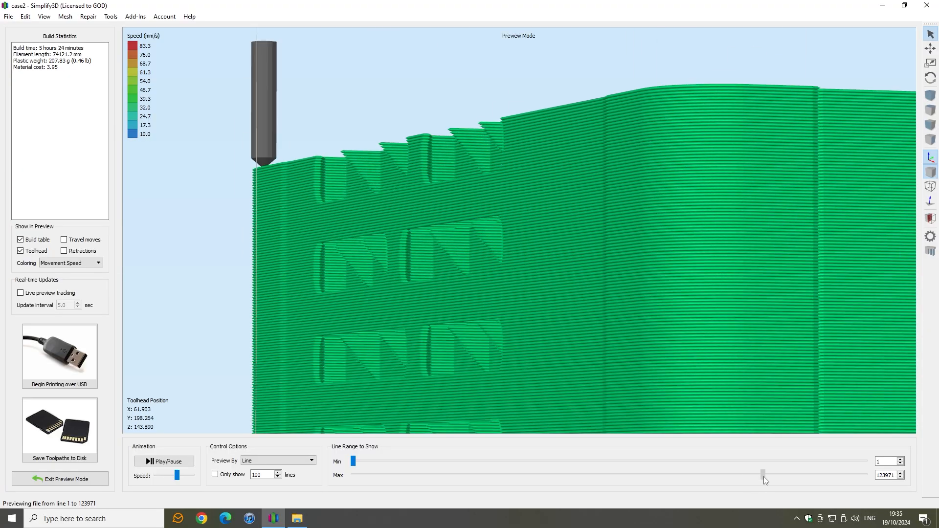
left_click_drag(764, 476, 864, 475)
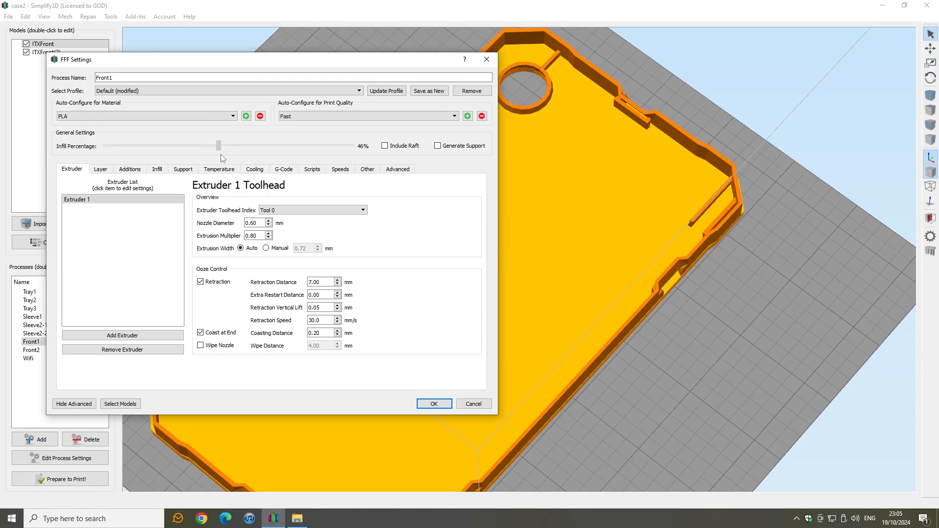
Step: Adjust the Infill Percentage slider of the Front1 process
left_click_drag(218, 146, 228, 146)
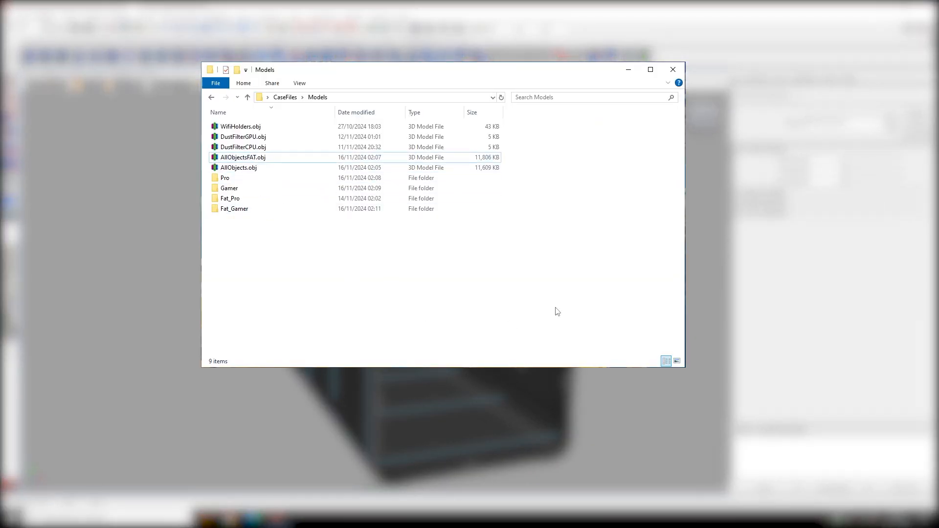
Step: Browse to the CaseFiles Models folder with the OBJ files and variant folders
left_click(242, 156)
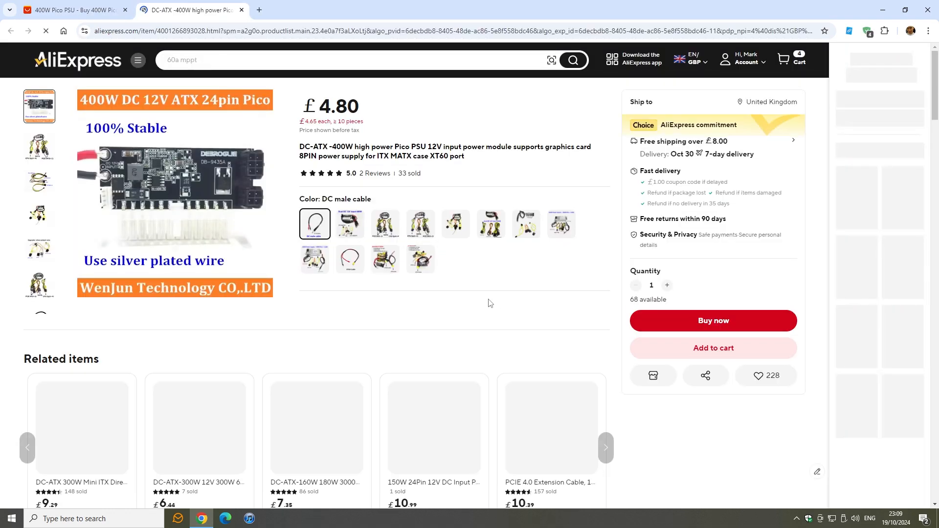
Step: View the 400W DC-ATX Pico PSU listing with the DC male cable option
left_click(386, 223)
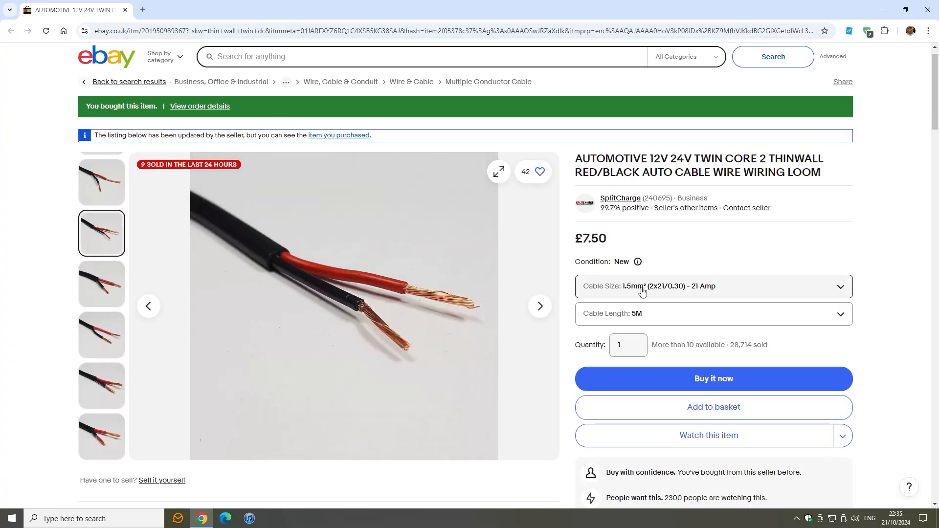
Step: View the bought 12V twin-core red/black cable listing, 1.5mm² and 5M
left_click(714, 286)
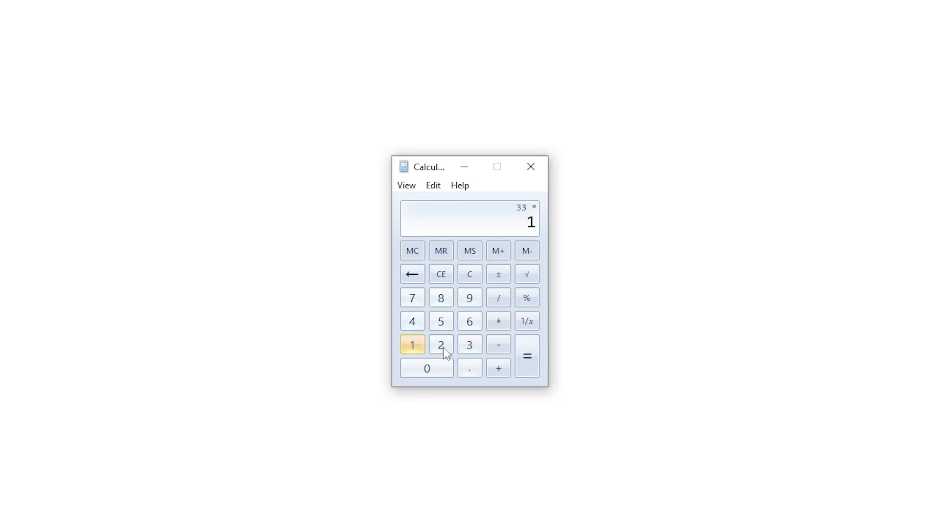
Step: Enter the second number to multiply by 33 in Calculator
left_click(526, 356)
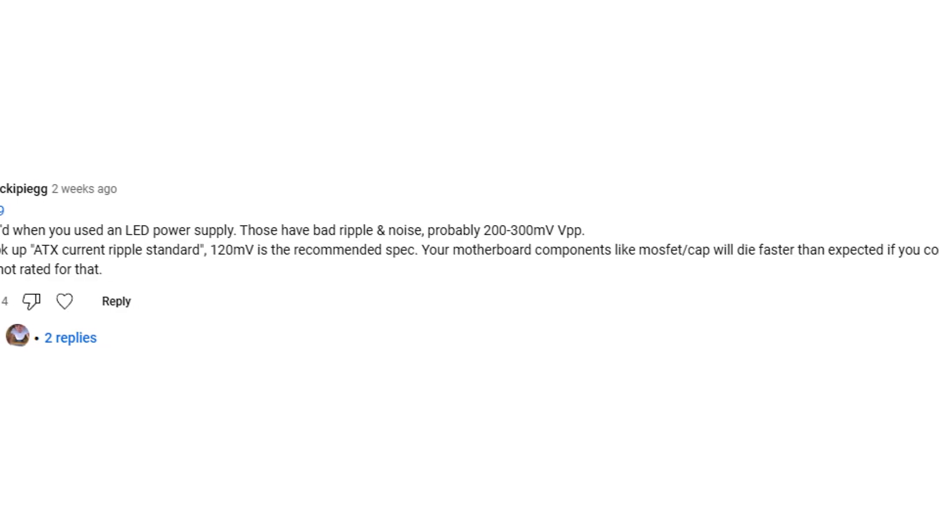
scroll("right", 3)
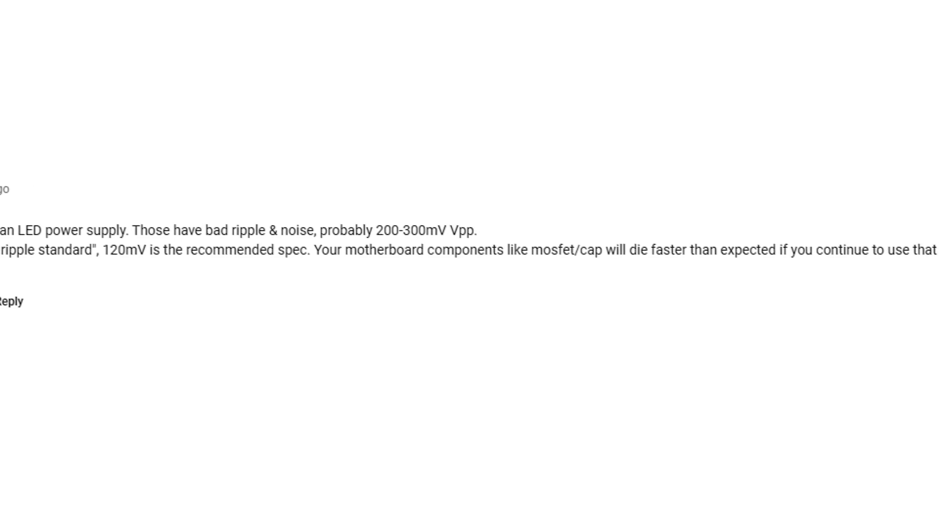